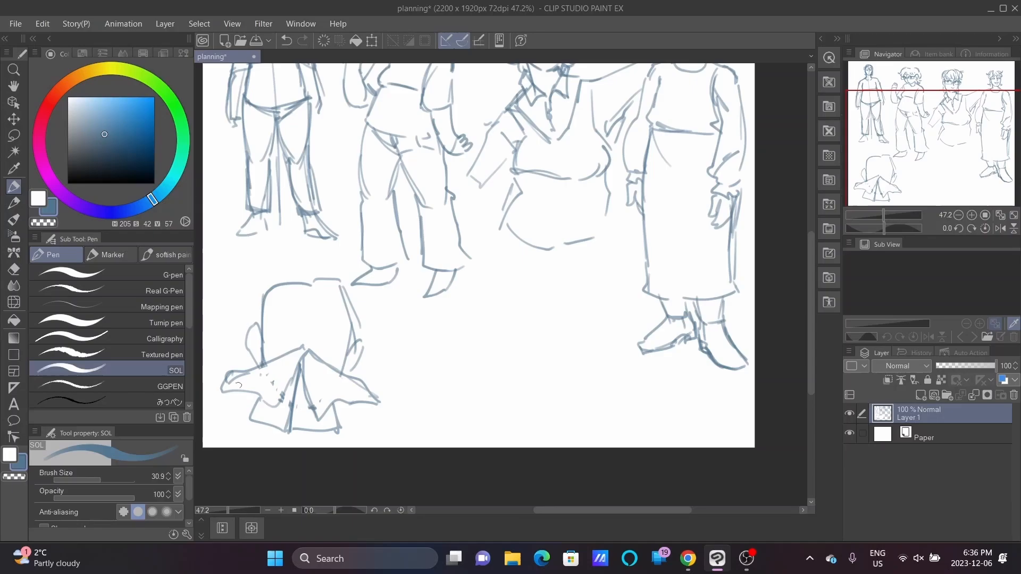
# - Bring up the enlarged character outfit reference image on the reference board
pyautogui.click(687, 559)
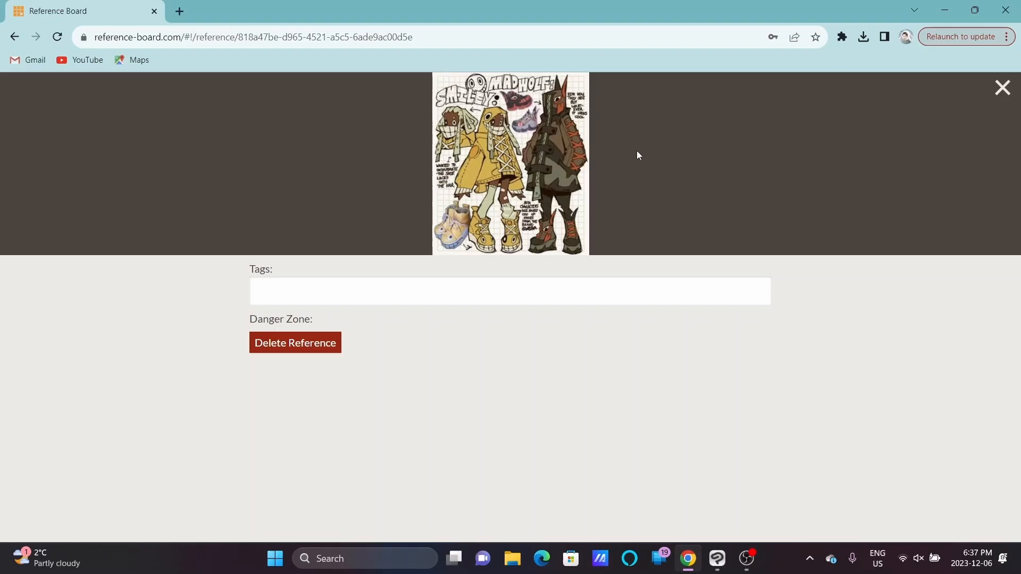
pyautogui.click(716, 564)
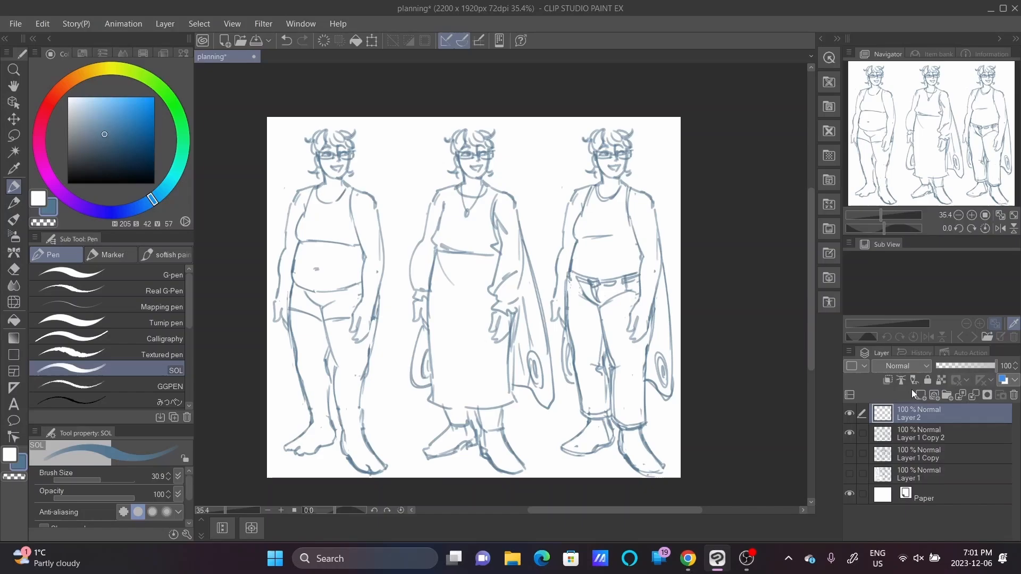
# - Sketch the ribbed turtleneck sweater and outfit lines over the figures with the SOL pen
pyautogui.click(13, 269)
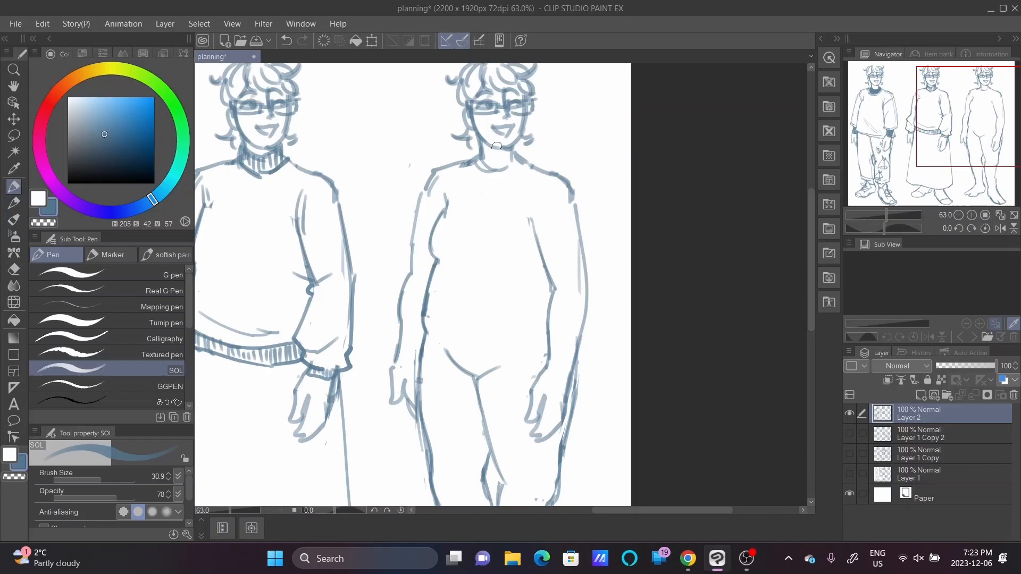
pyautogui.scroll(-3)
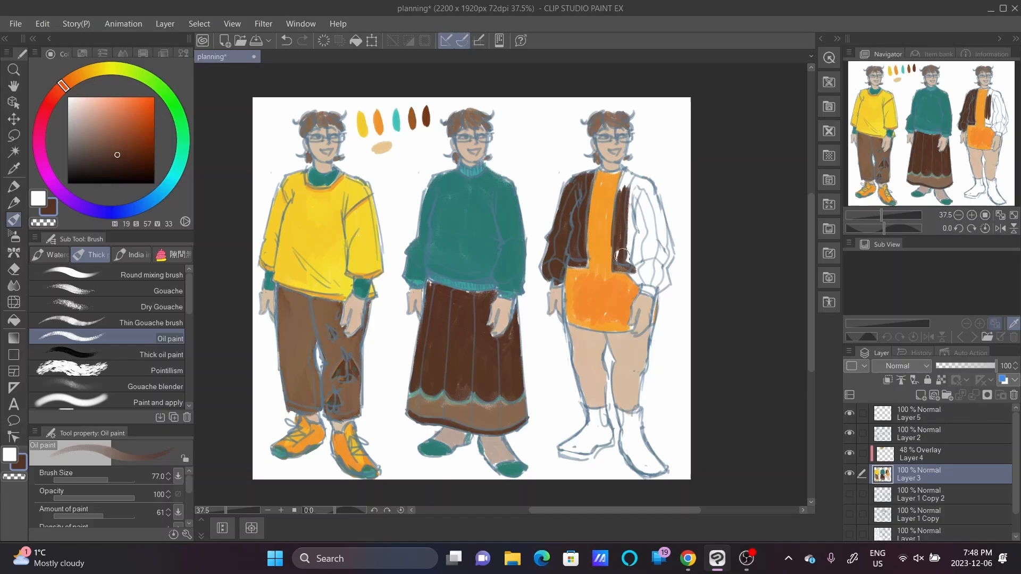
# - Start a new Illustration canvas and rough out the waving pose and head in orange
pyautogui.click(281, 57)
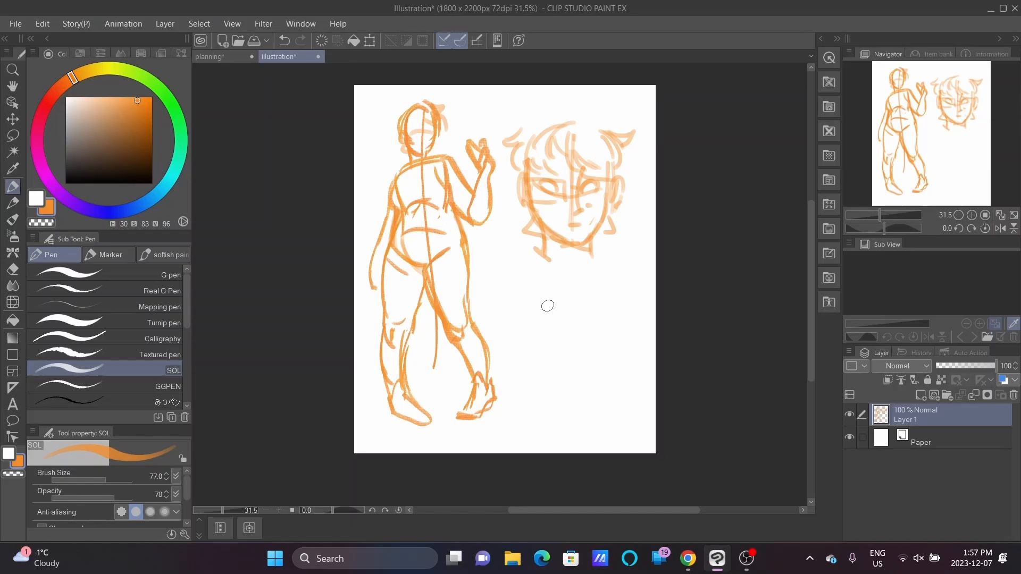
# - Fade Layer 1 to 27% opacity and redraw the figure with glasses on Layer 2
pyautogui.click(923, 396)
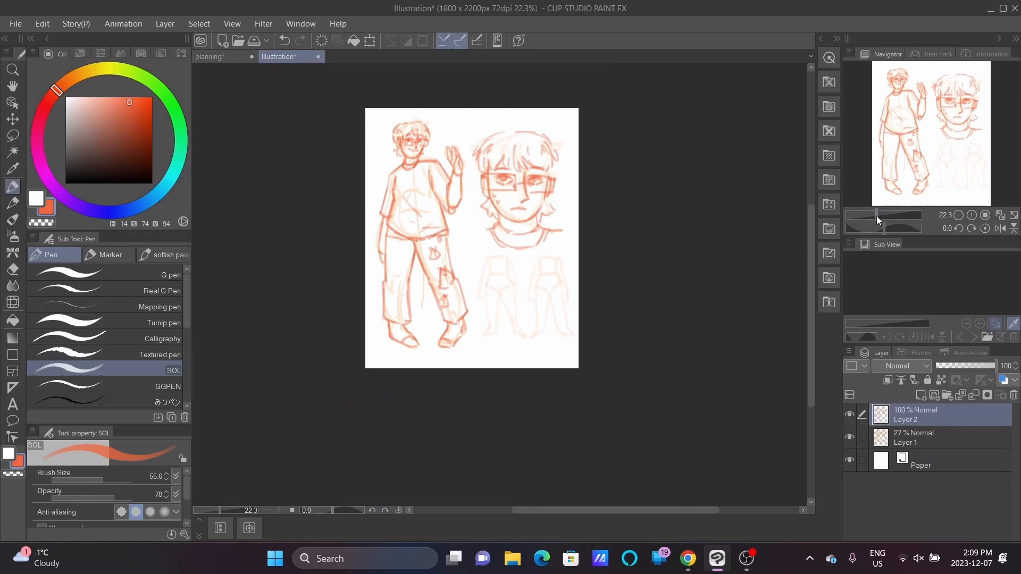
pyautogui.click(210, 56)
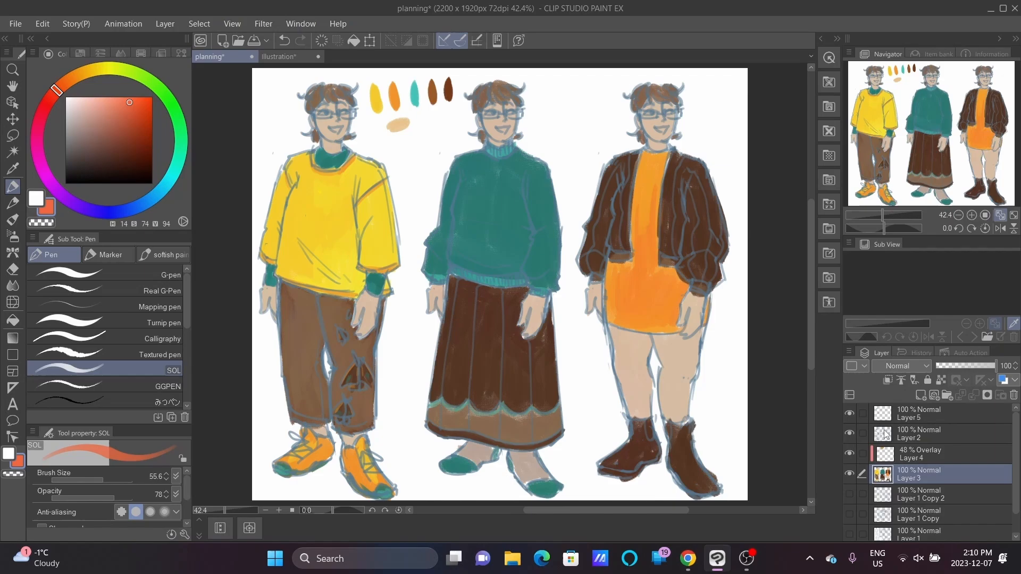
pyautogui.click(278, 57)
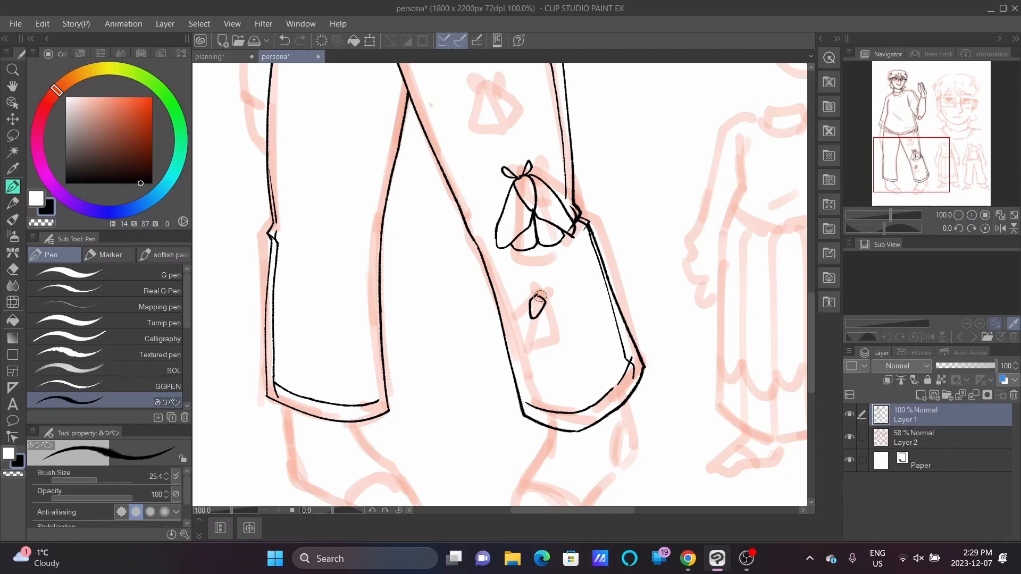
pyautogui.scroll(-3)
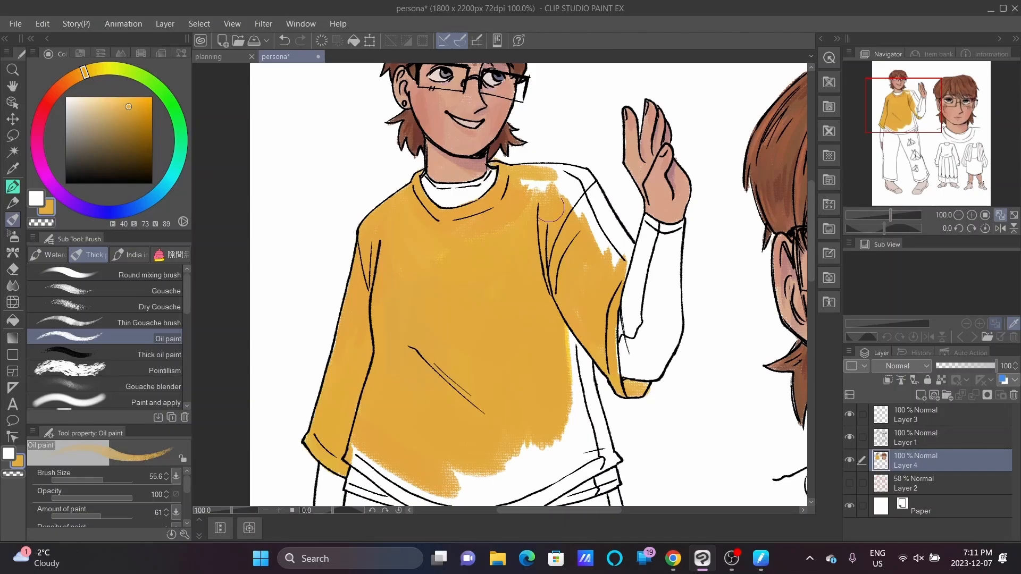
# - Paint the figure's top yellow with the Oil paint brush on Layer 4
pyautogui.scroll(-3)
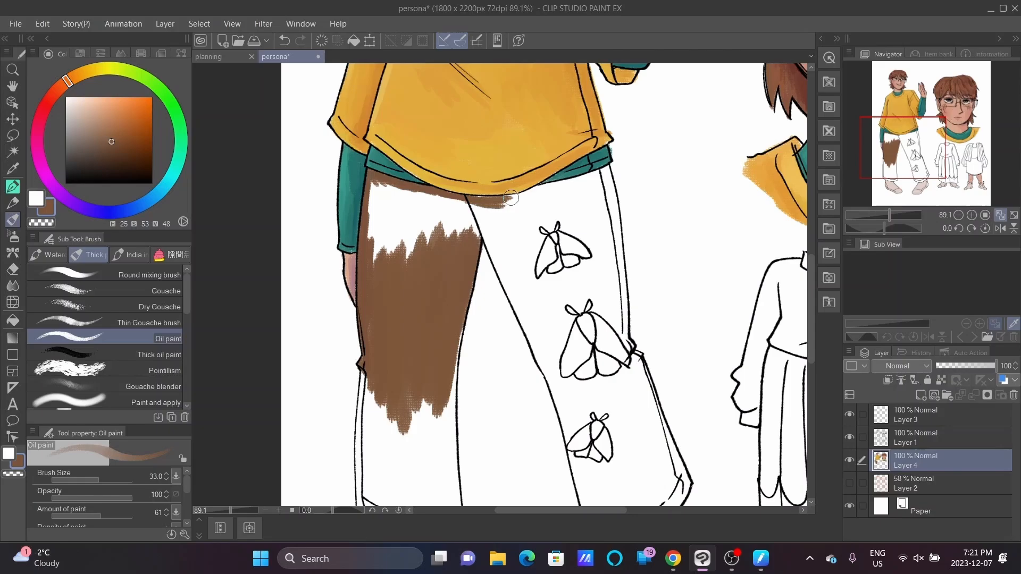
# - Paint sleeves and waistband teal, then brown on the trouser legs with the Oil paint brush
pyautogui.scroll(-3)
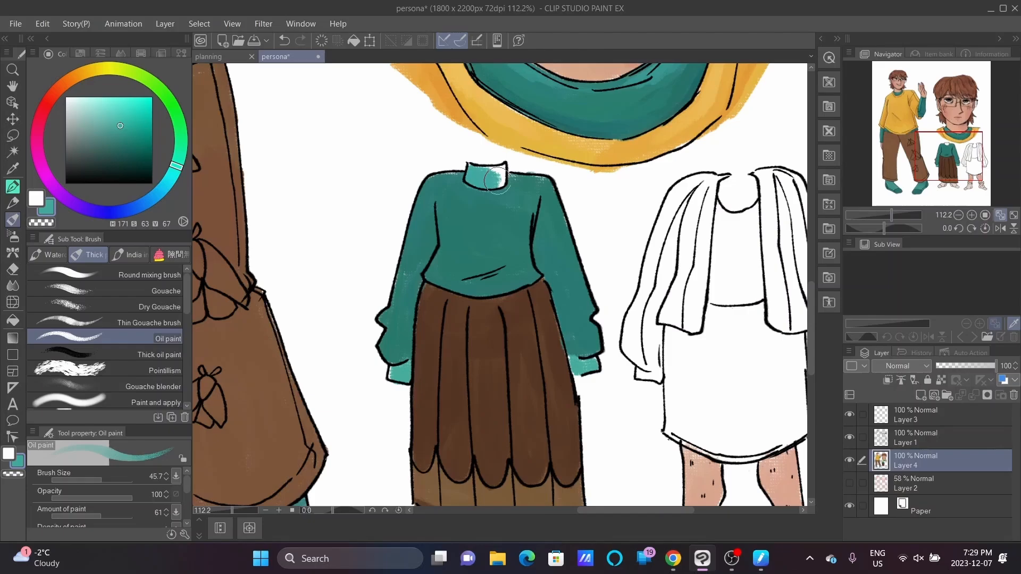
# - Paint the middle figure's socks teal below the brown skirt
pyautogui.scroll(-3)
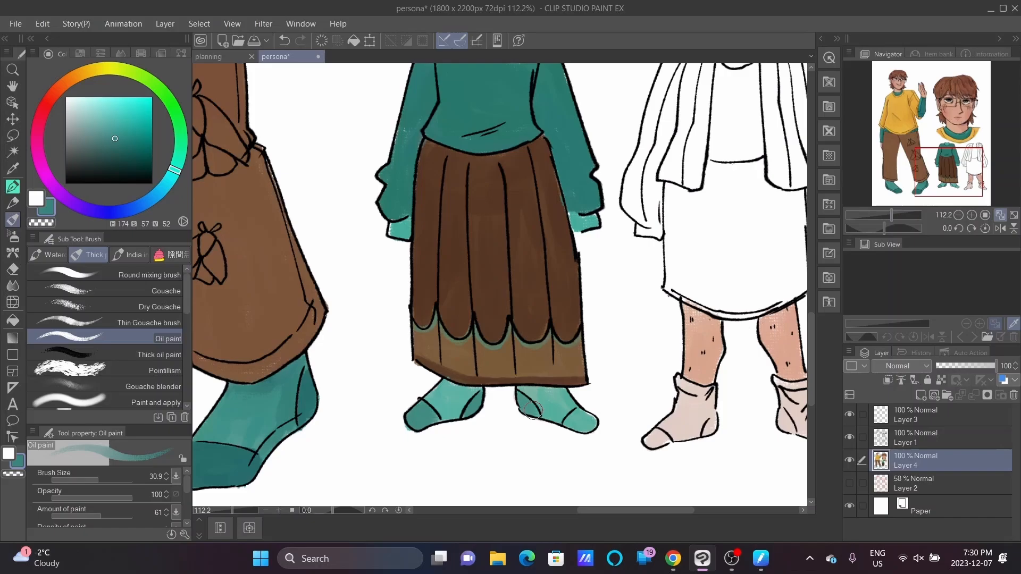